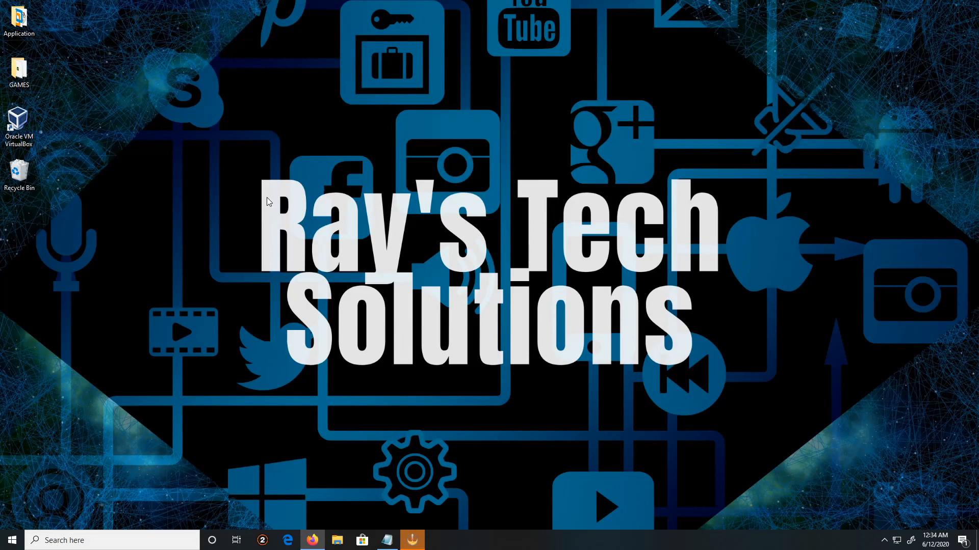
pyautogui.moveTo(110, 182)
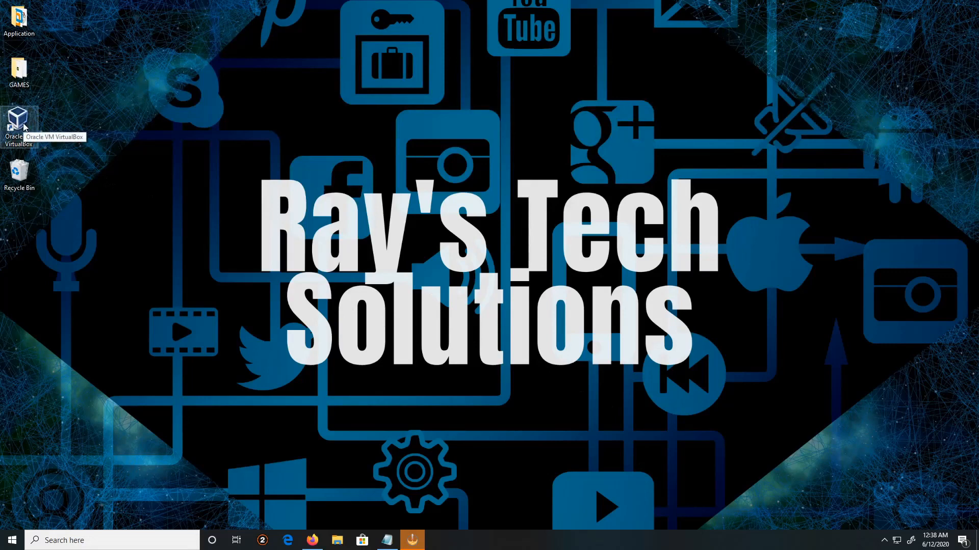
# Step: Start a new virtual machine with version Windows 8.1 (64-bit)
pyautogui.doubleClick(18, 119)
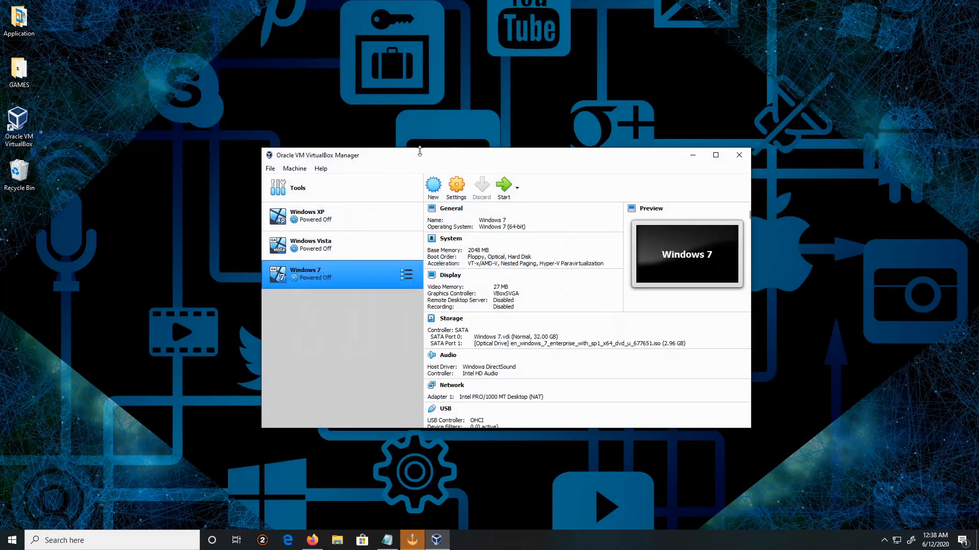
pyautogui.click(432, 185)
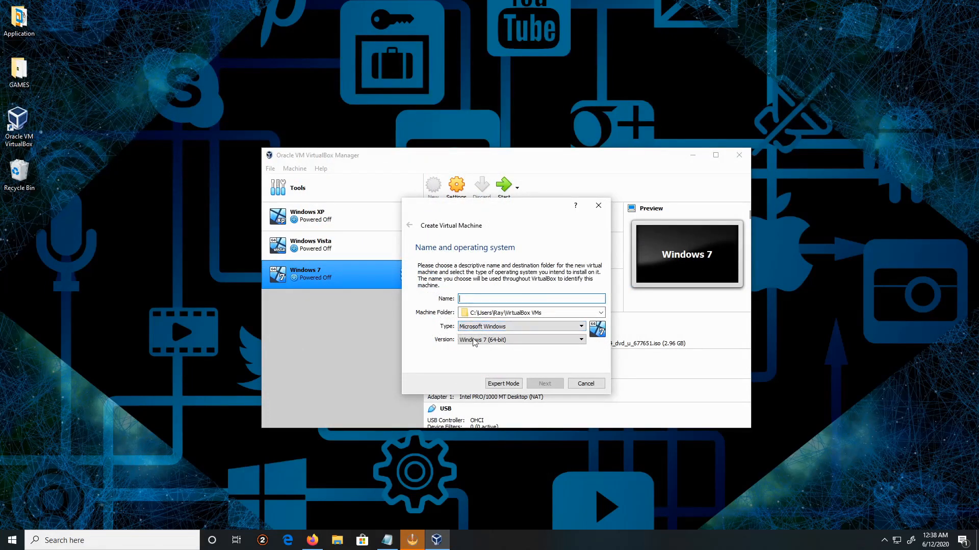
pyautogui.click(580, 339)
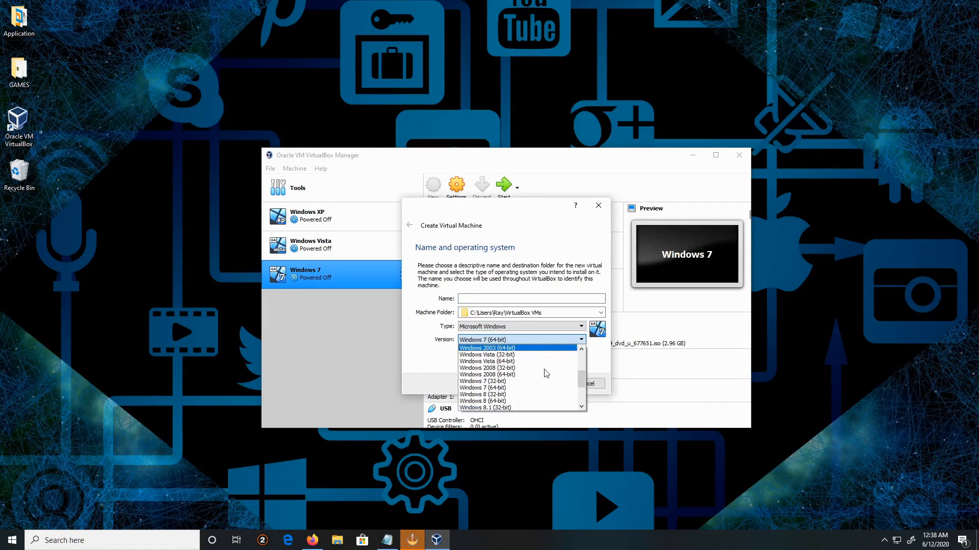
pyautogui.click(485, 408)
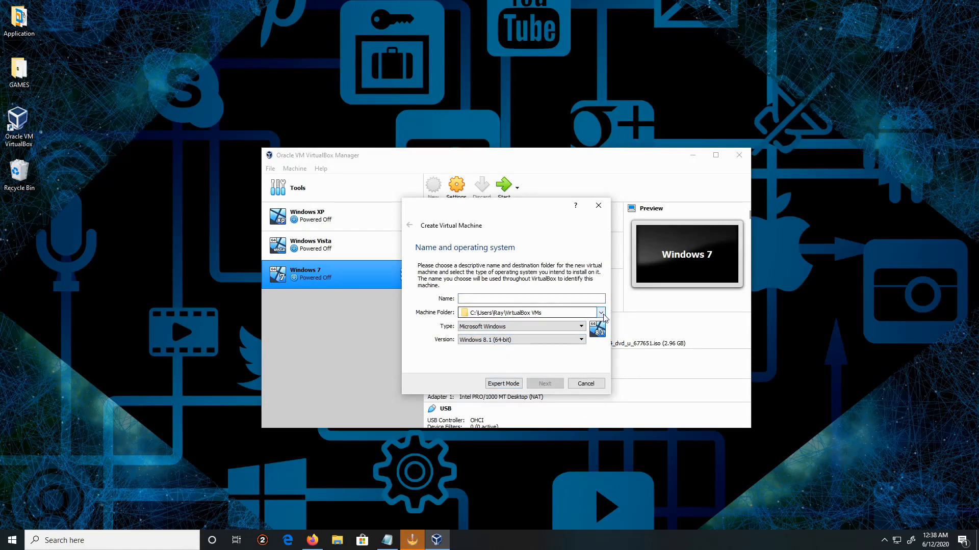
# Step: Store the machine in D:\VirtualBox VMs and begin naming it Windows 8.1
pyautogui.click(599, 313)
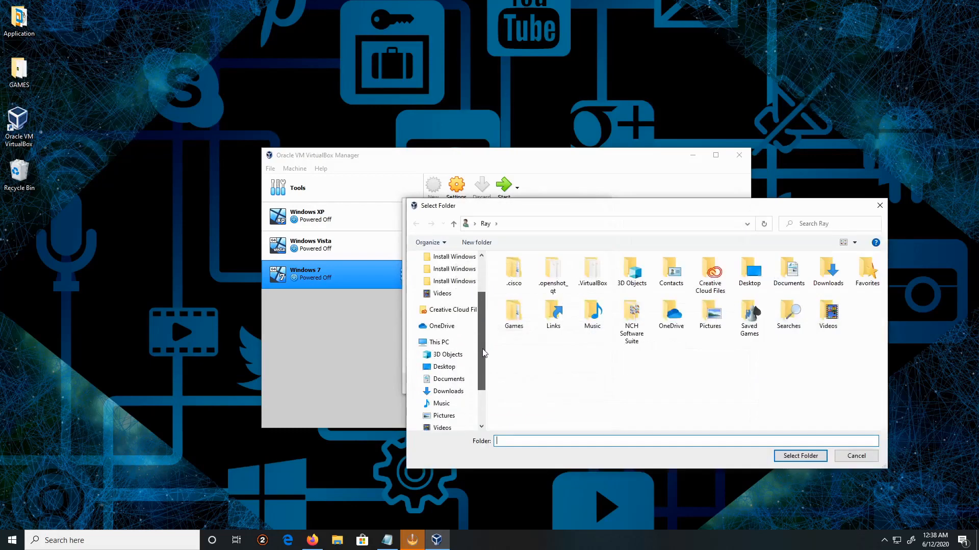
pyautogui.click(438, 342)
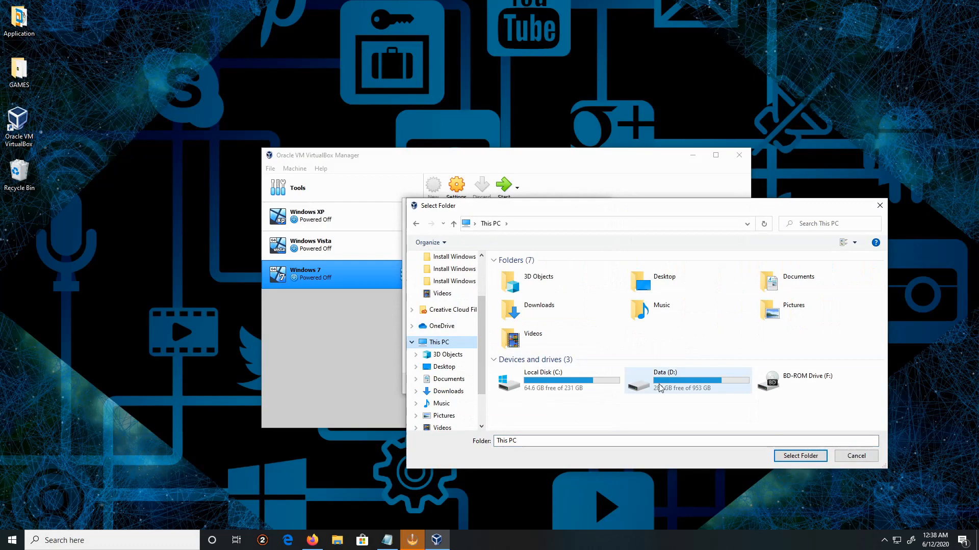
pyautogui.doubleClick(664, 379)
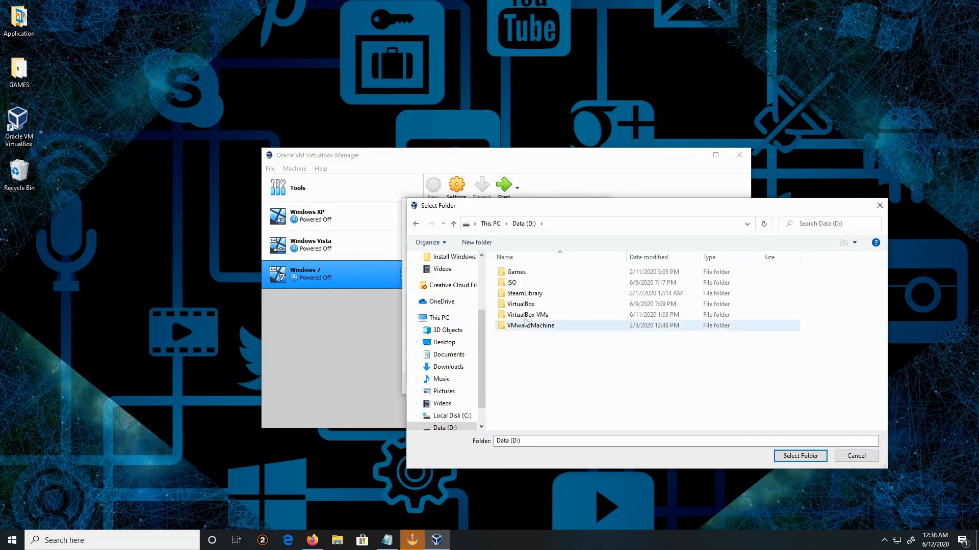
pyautogui.click(527, 315)
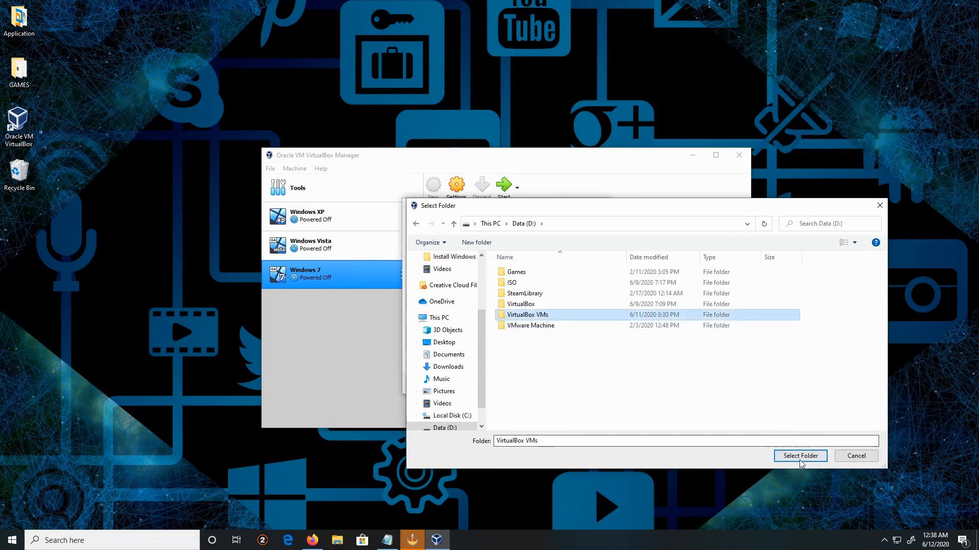
pyautogui.click(799, 456)
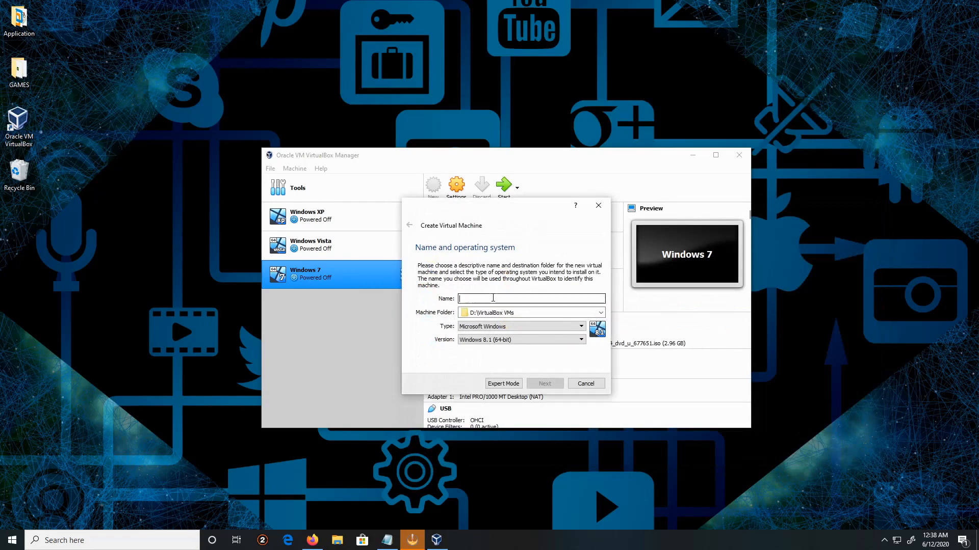
pyautogui.write('Windows 8.1')
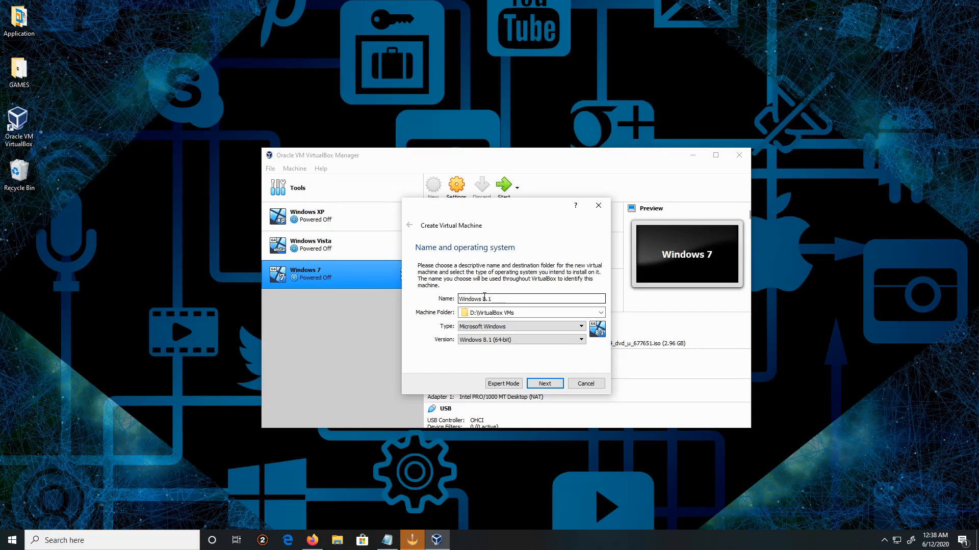
# Step: Create the machine with 2048 MB memory and a new 40 GB dynamically allocated VDI disk
pyautogui.click(543, 384)
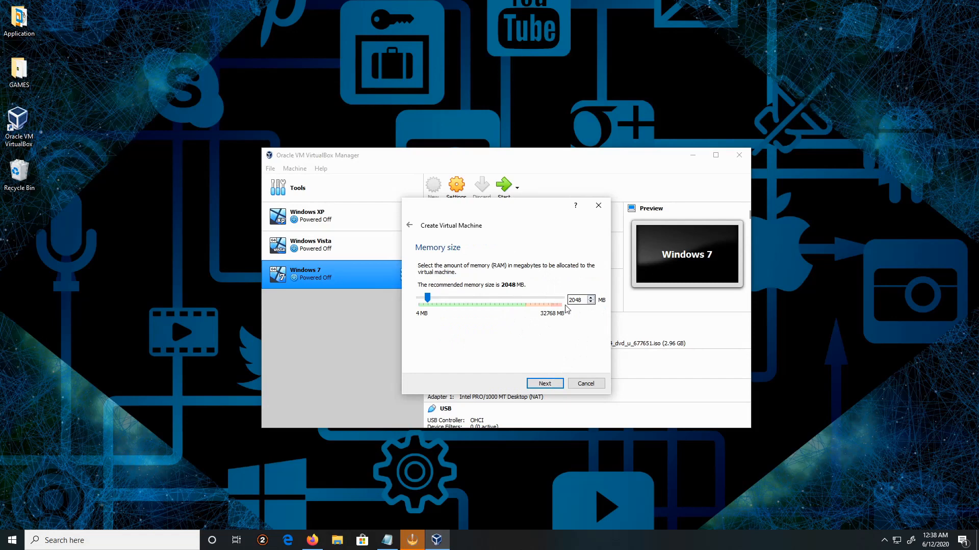
pyautogui.click(543, 383)
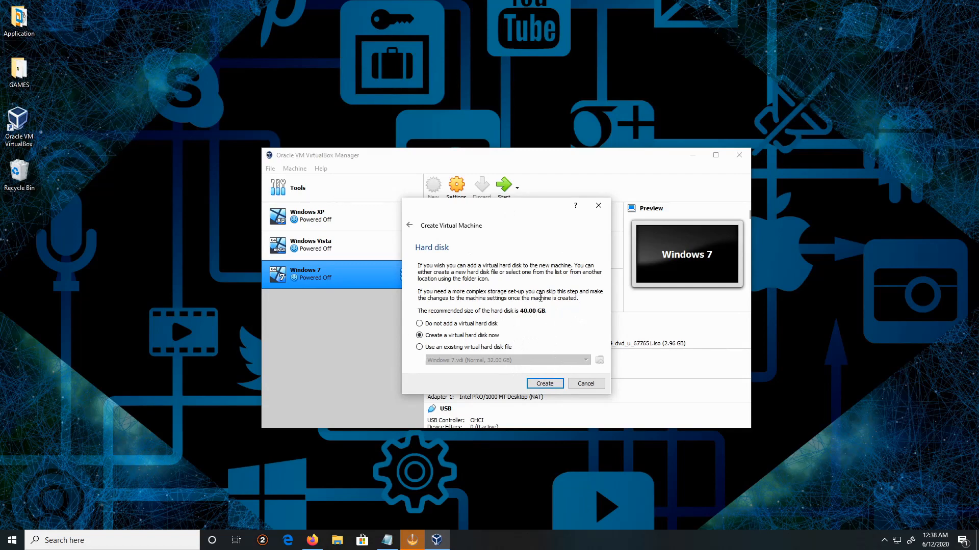
pyautogui.click(543, 383)
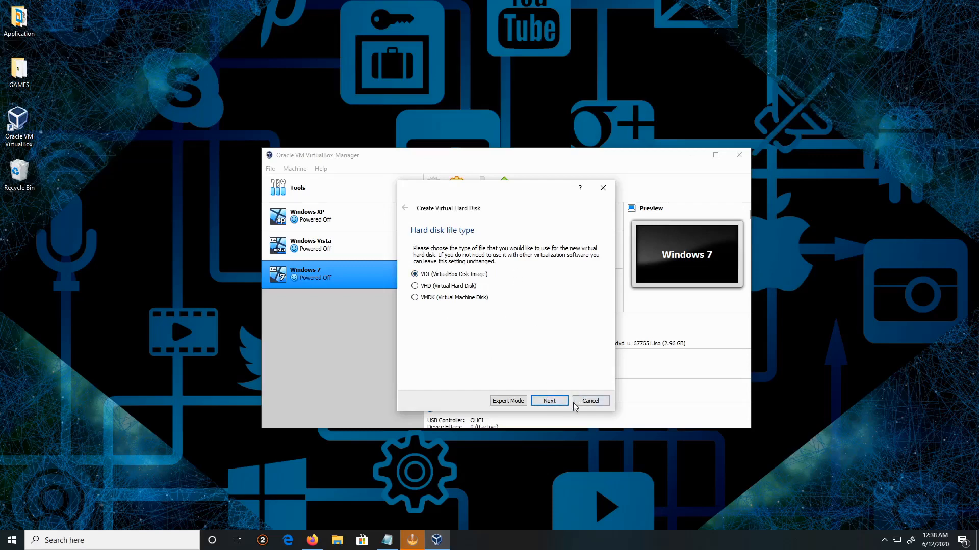
pyautogui.click(548, 400)
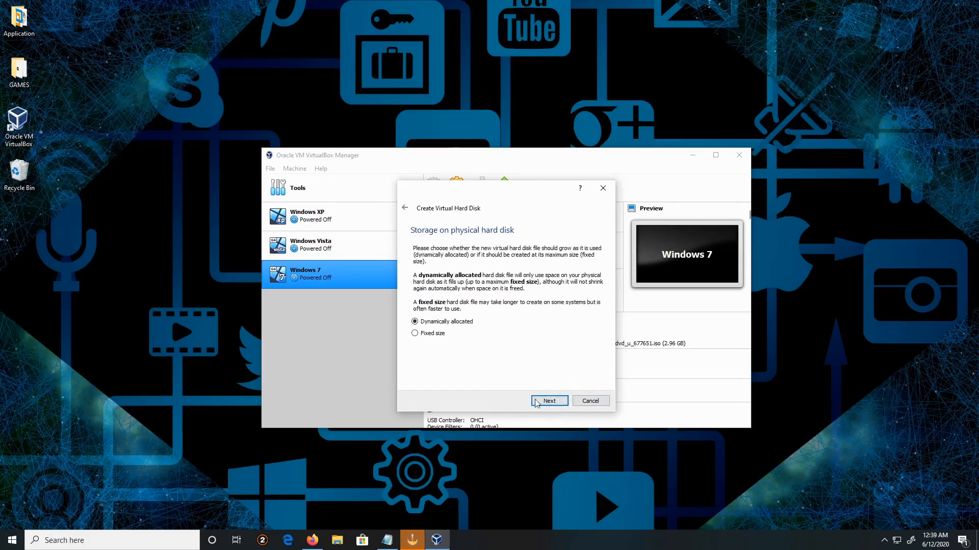
pyautogui.click(548, 401)
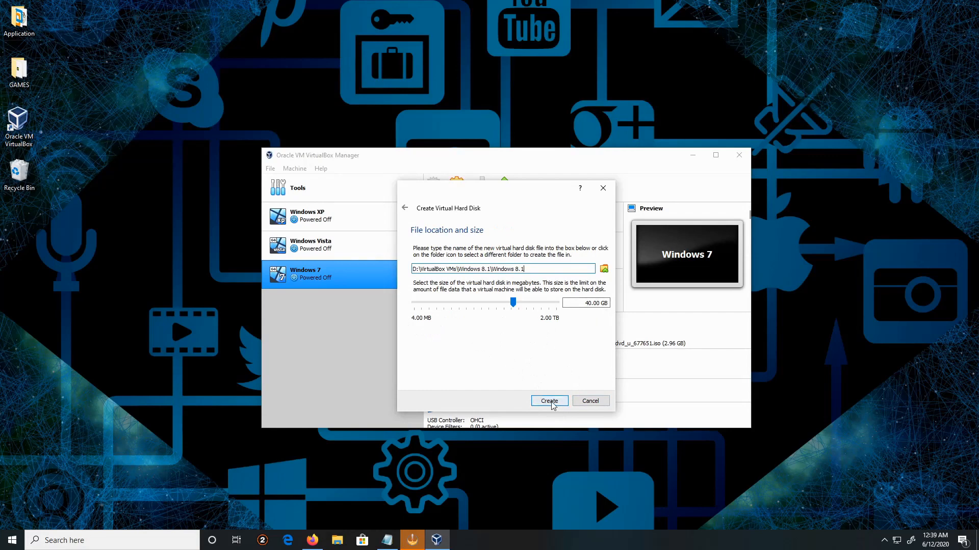
pyautogui.click(549, 401)
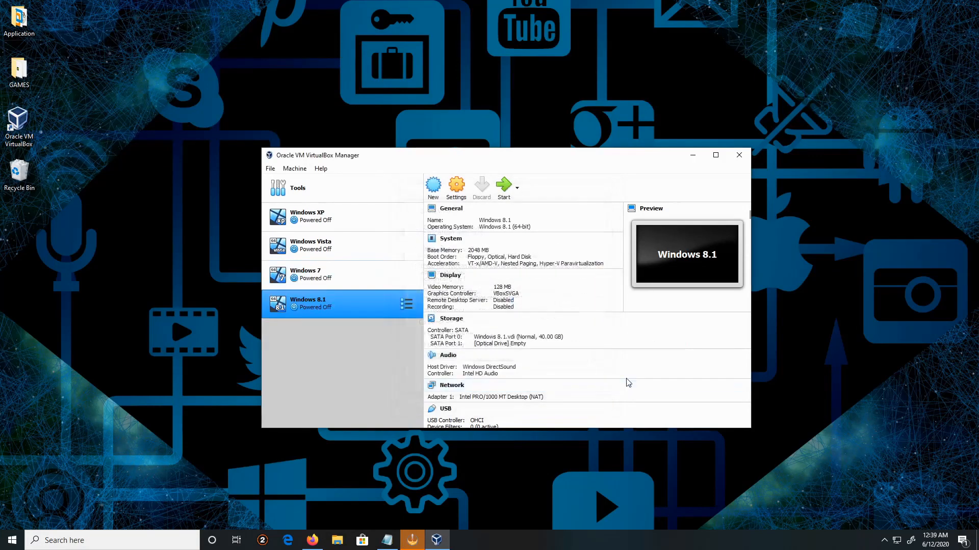
pyautogui.moveTo(406, 304)
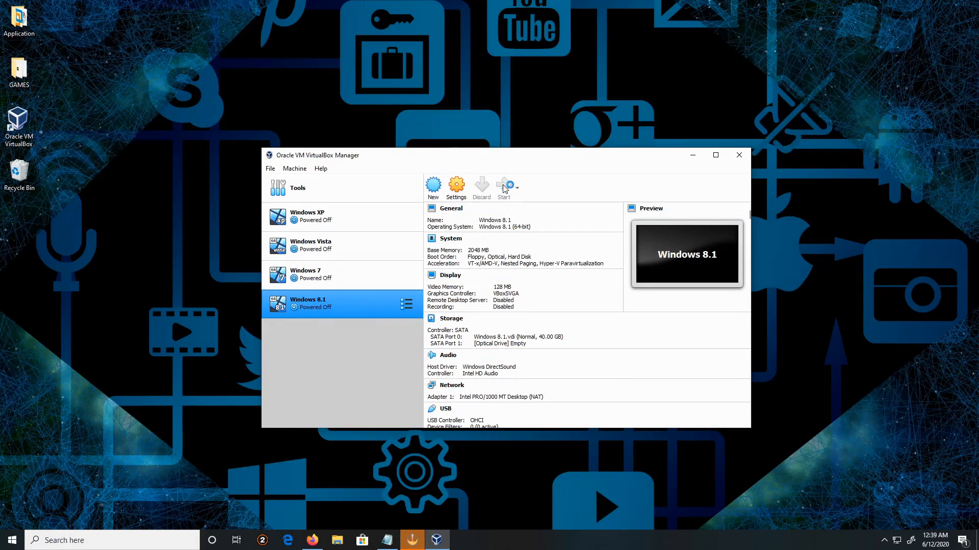
# Step: Power on the Windows 8.1 machine and go to add a start-up disk image
pyautogui.click(503, 187)
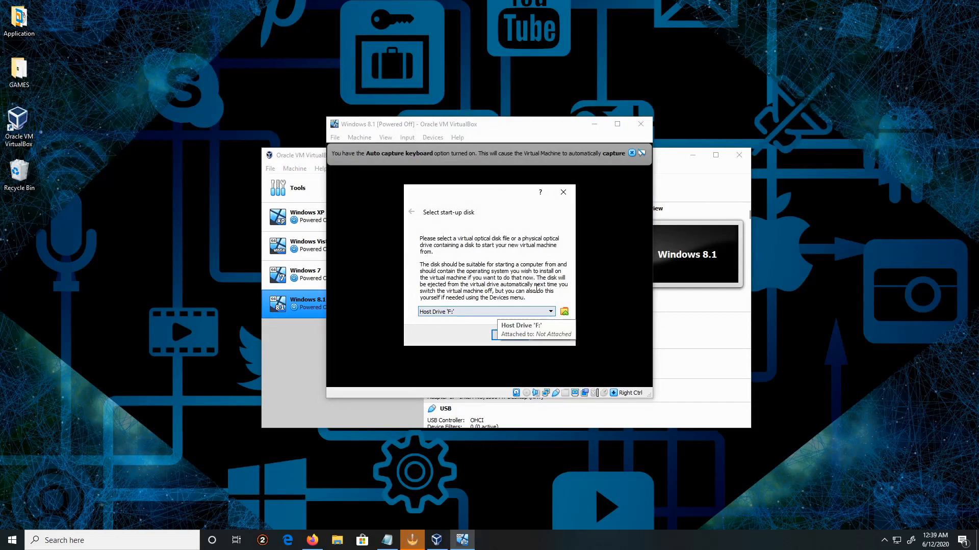
pyautogui.click(563, 311)
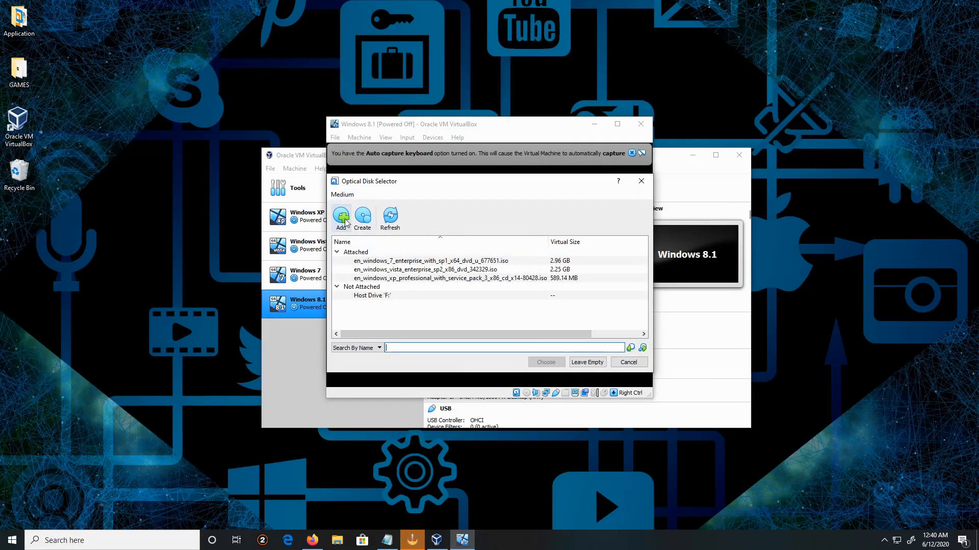
pyautogui.click(340, 219)
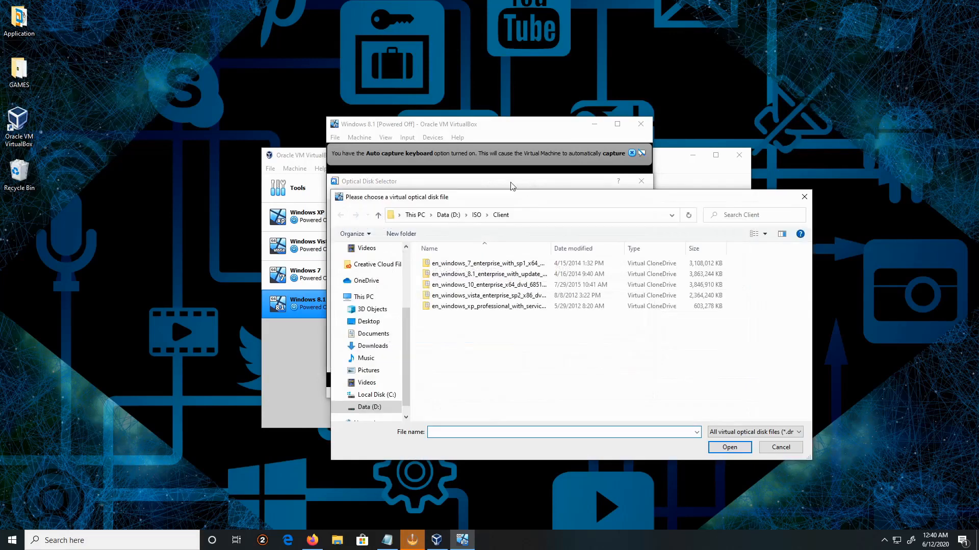
# Step: Choose the Windows 8.1 Enterprise ISO from D:\ISO\Client as the start-up disk
pyautogui.click(488, 285)
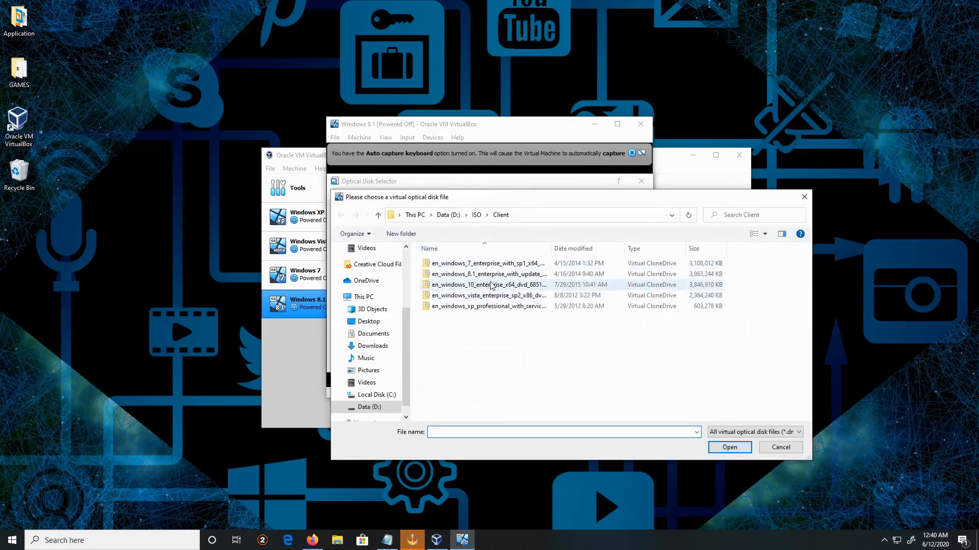
pyautogui.click(488, 274)
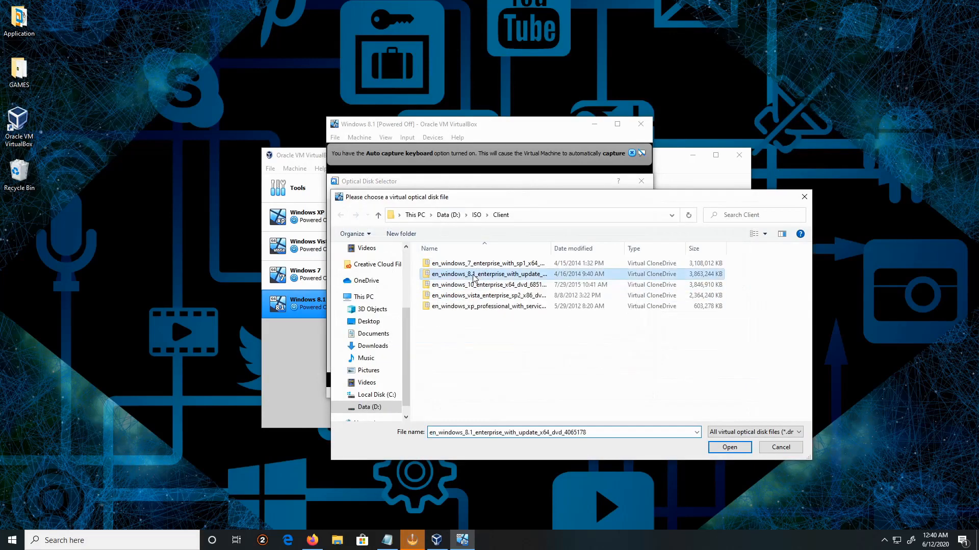
pyautogui.click(727, 447)
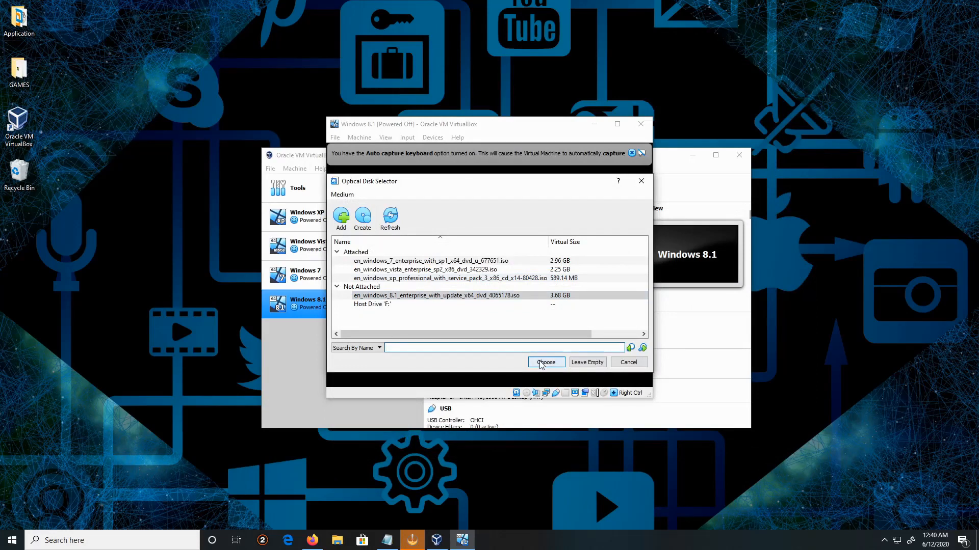
pyautogui.click(545, 362)
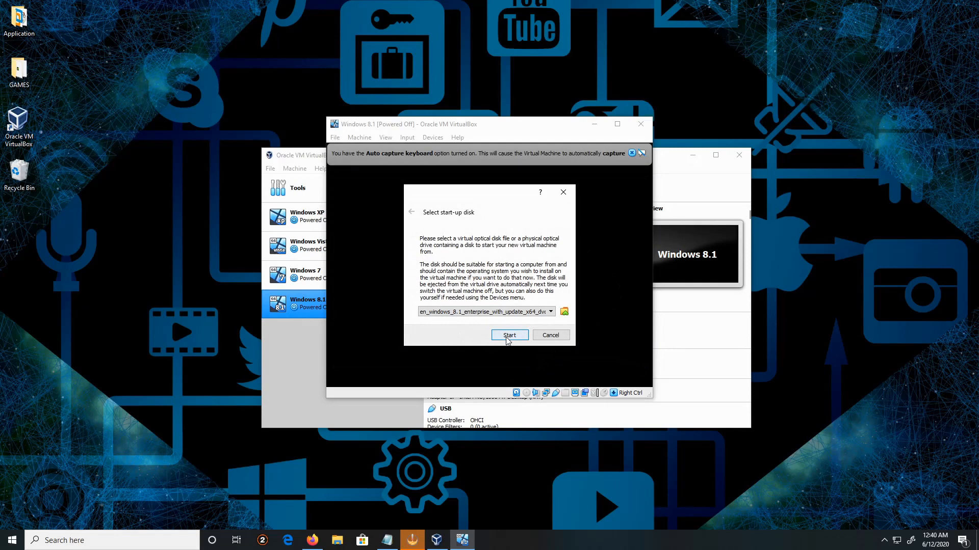
# Step: Boot from the ISO and clear the capture notice so Windows Setup loads
pyautogui.click(509, 335)
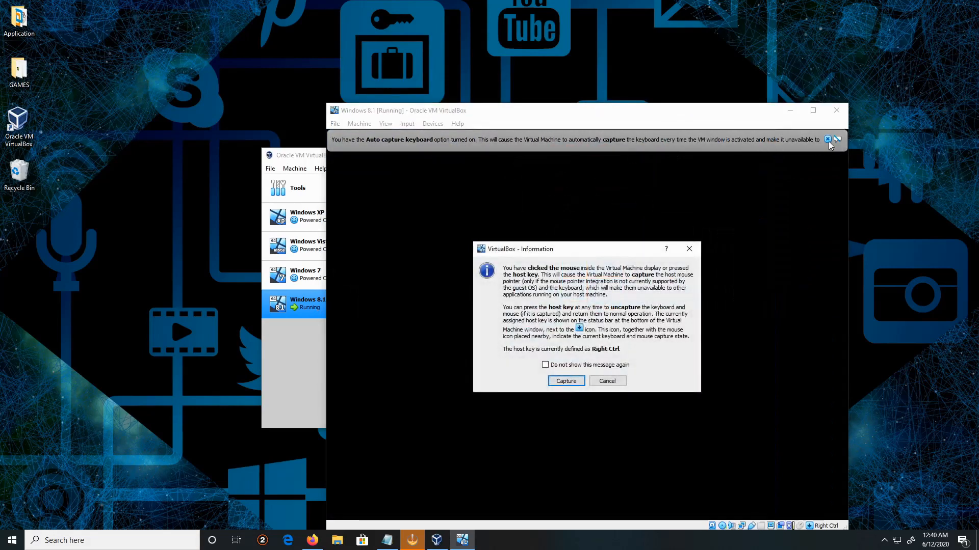
pyautogui.click(566, 381)
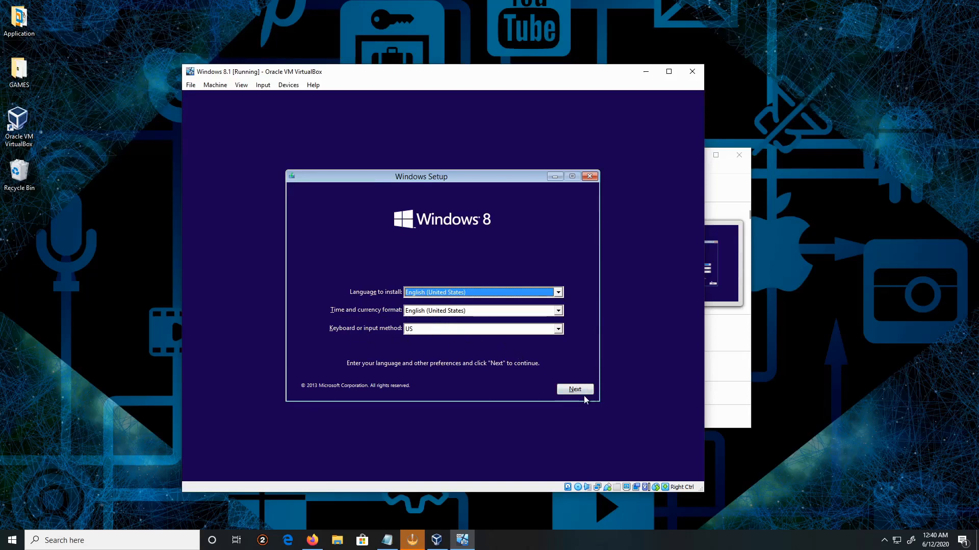
# Step: Keep English (United States), start Install now, and accept the license terms
pyautogui.click(574, 389)
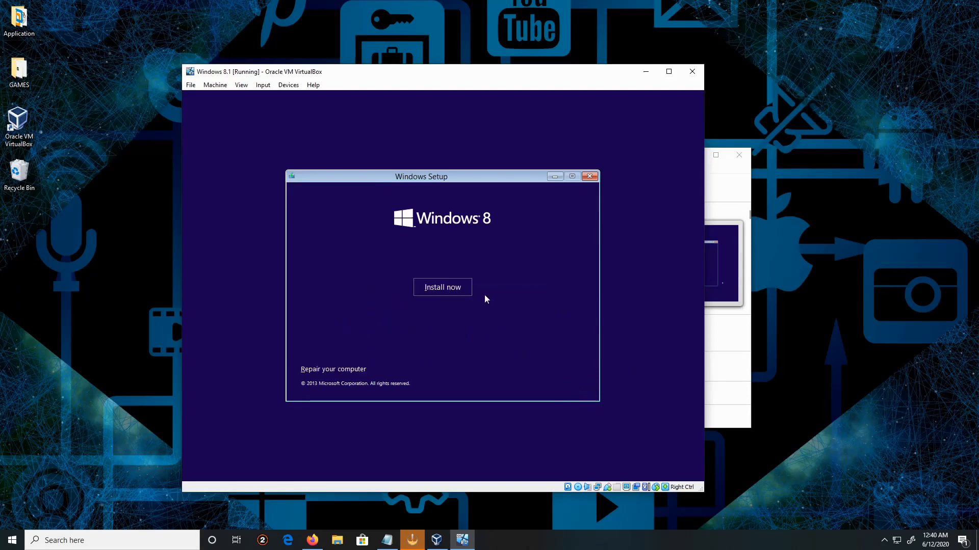
pyautogui.click(442, 288)
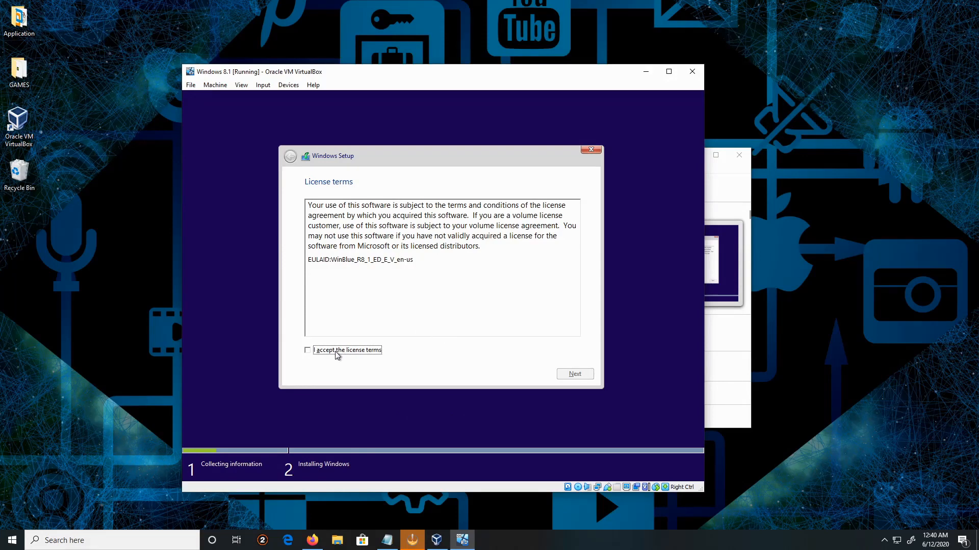
pyautogui.click(307, 349)
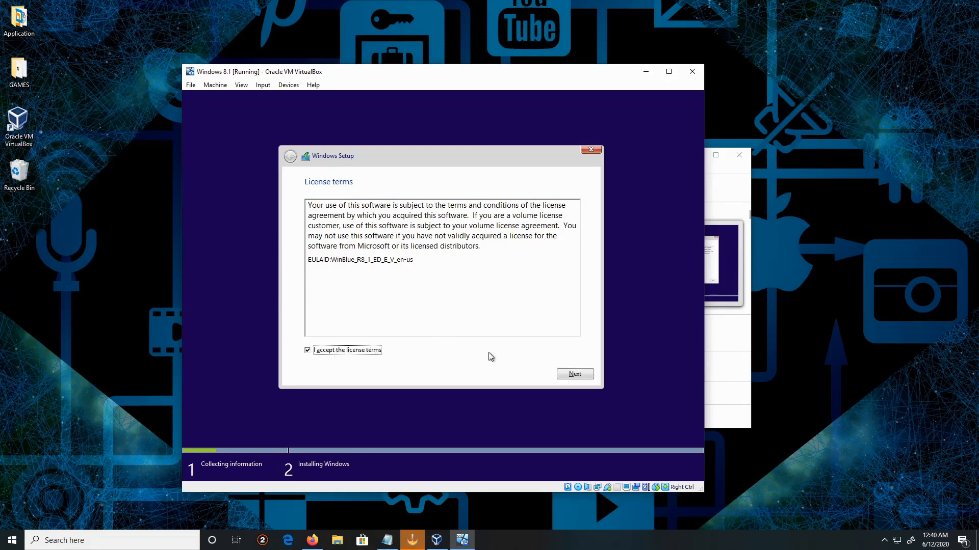
pyautogui.click(574, 374)
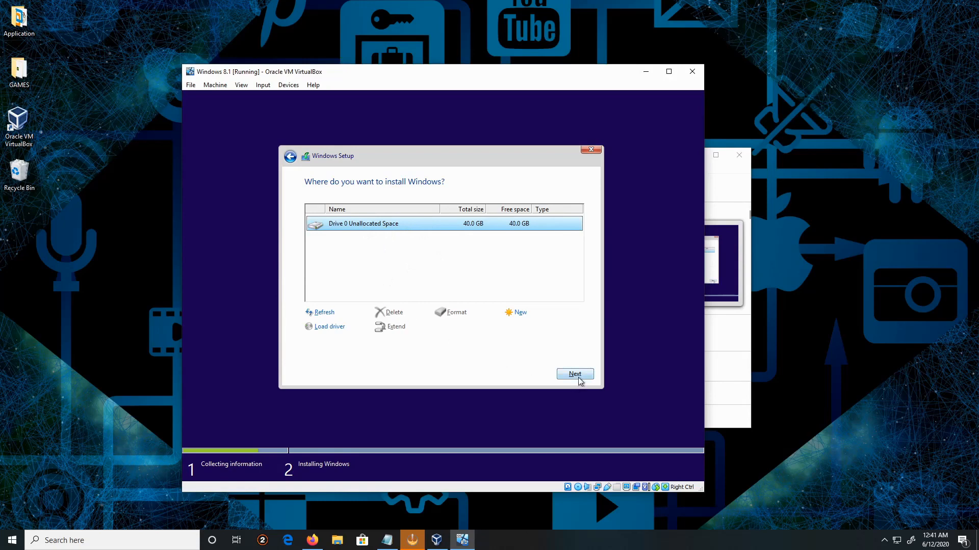
# Step: Install Windows onto Drive 0's 40 GB unallocated space
pyautogui.click(574, 374)
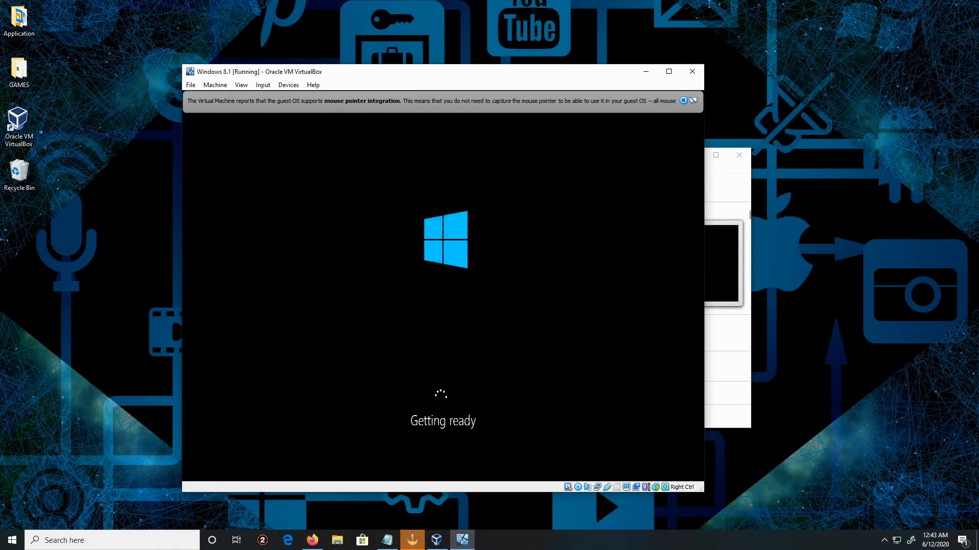
# Step: Name the PC Ray, pick the grey colour, and continue to Settings
pyautogui.click(683, 101)
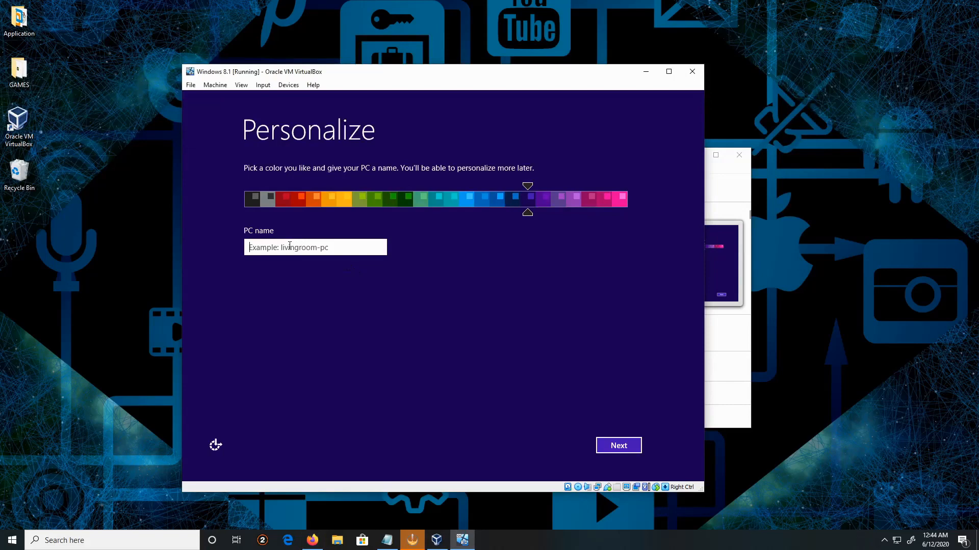
pyautogui.write('R')
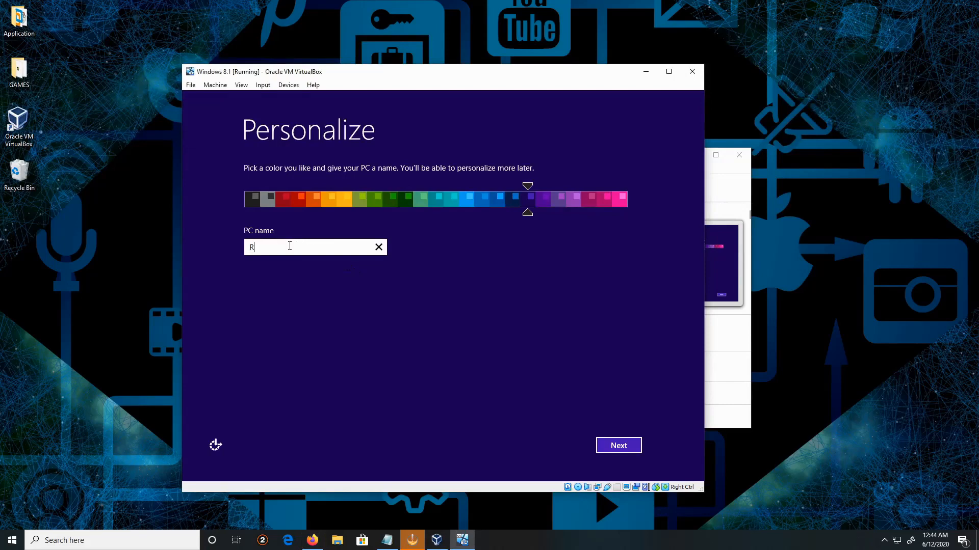
pyautogui.write('ay')
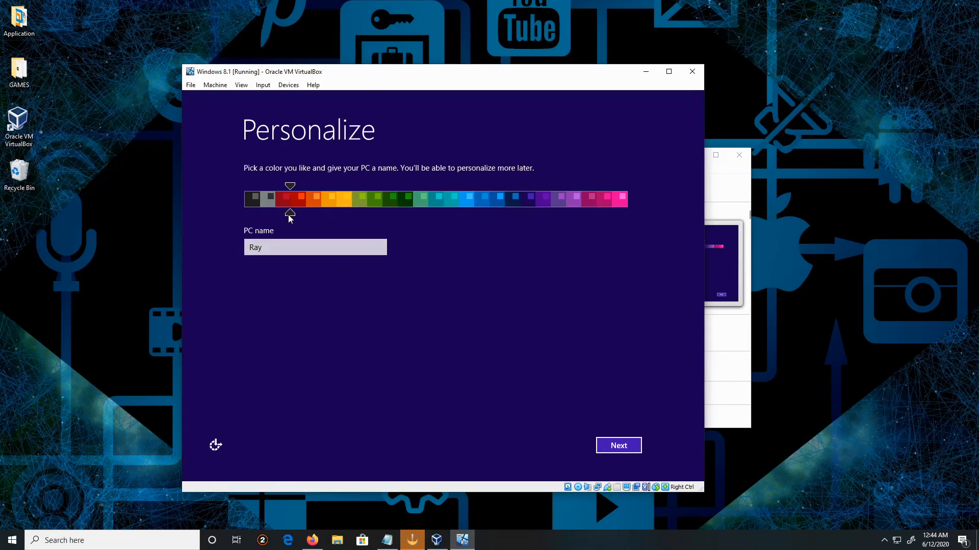
pyautogui.click(253, 199)
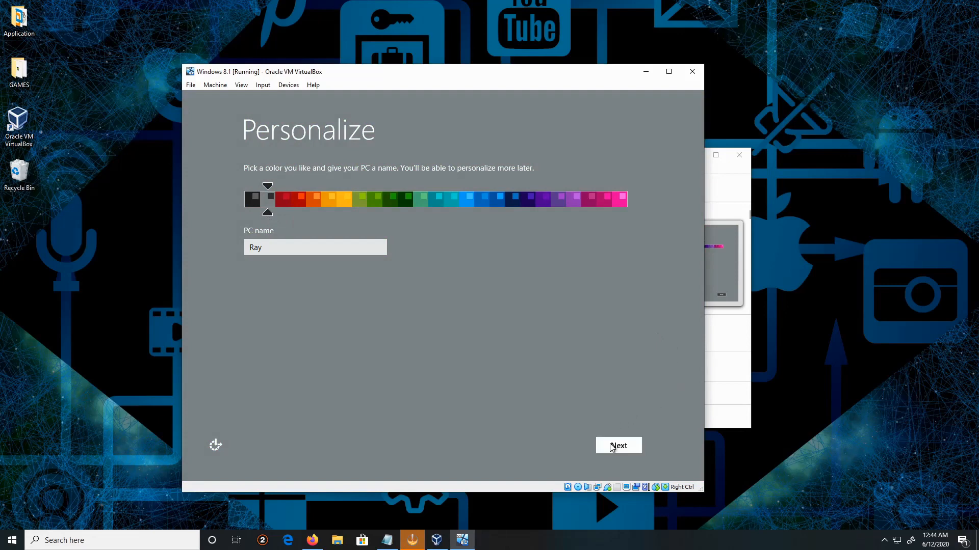
pyautogui.click(617, 445)
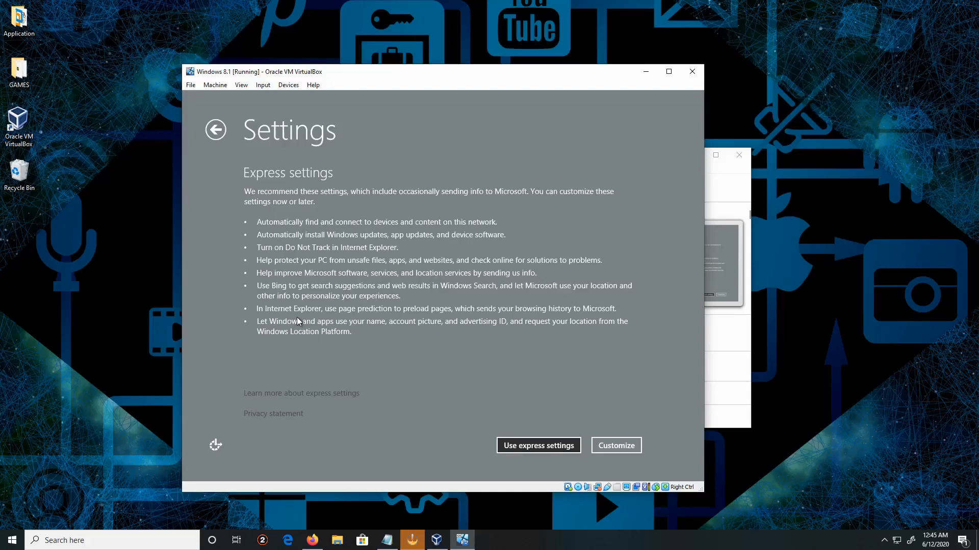
pyautogui.moveTo(563, 462)
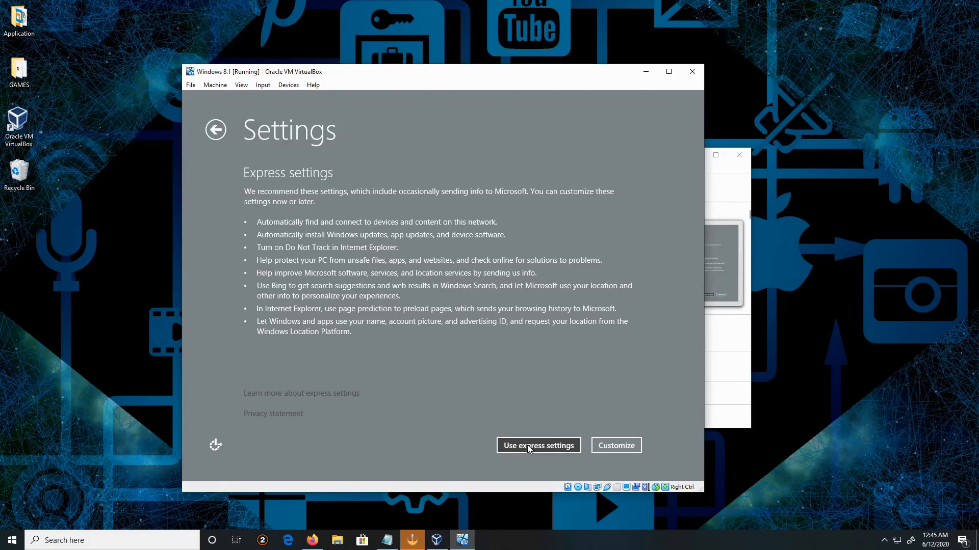
# Step: Accept Use express settings to reach the Microsoft account sign-in
pyautogui.click(538, 446)
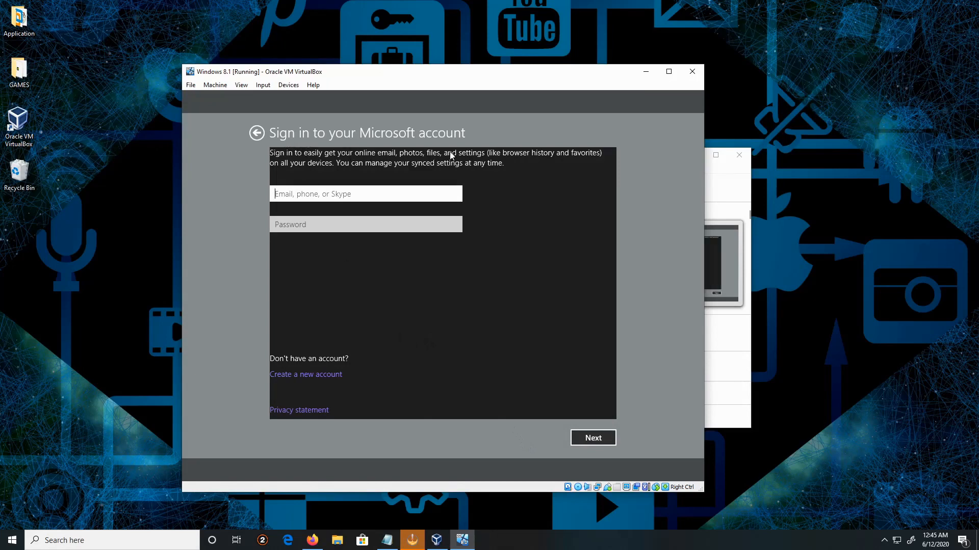
pyautogui.moveTo(510, 276)
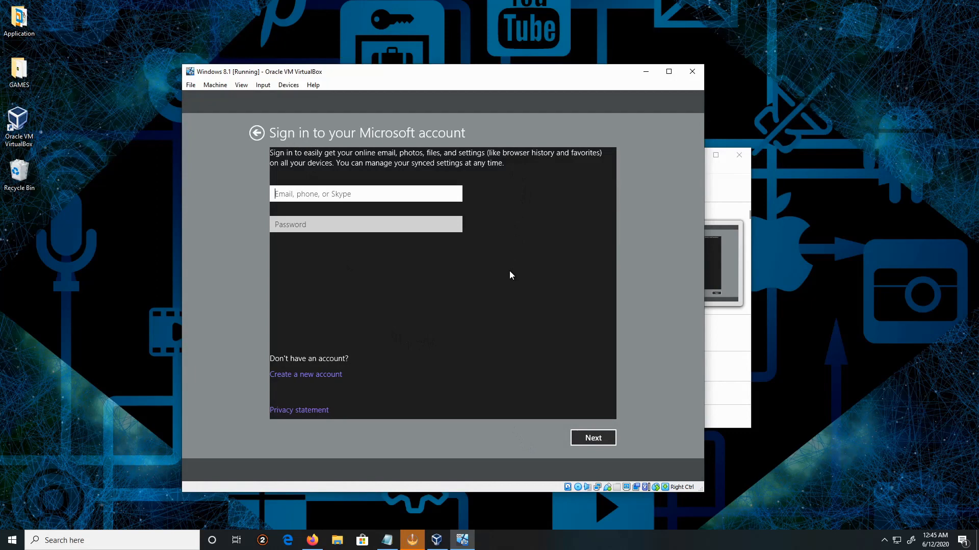
pyautogui.moveTo(369, 299)
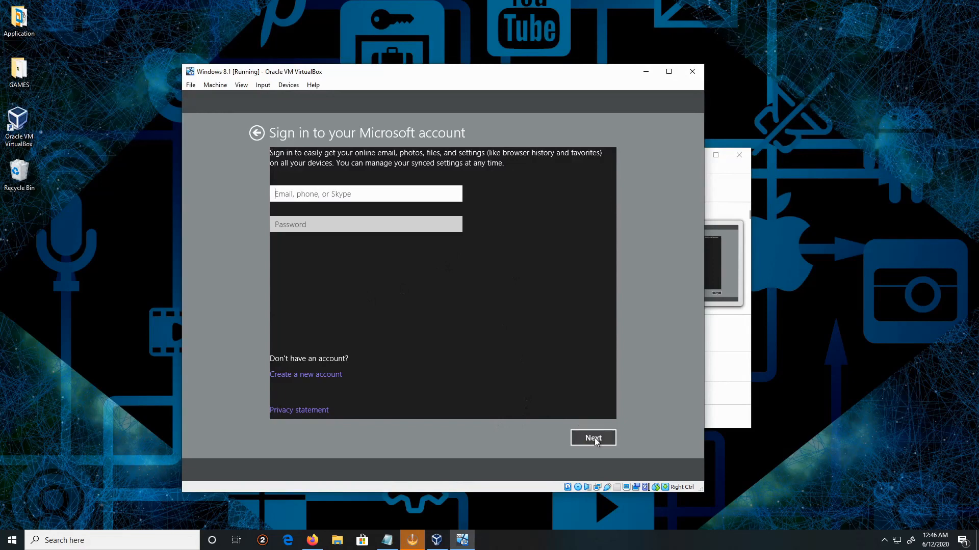
# Step: Bypass Microsoft sign-in via Create a new account and Sign in without a Microsoft account
pyautogui.click(591, 437)
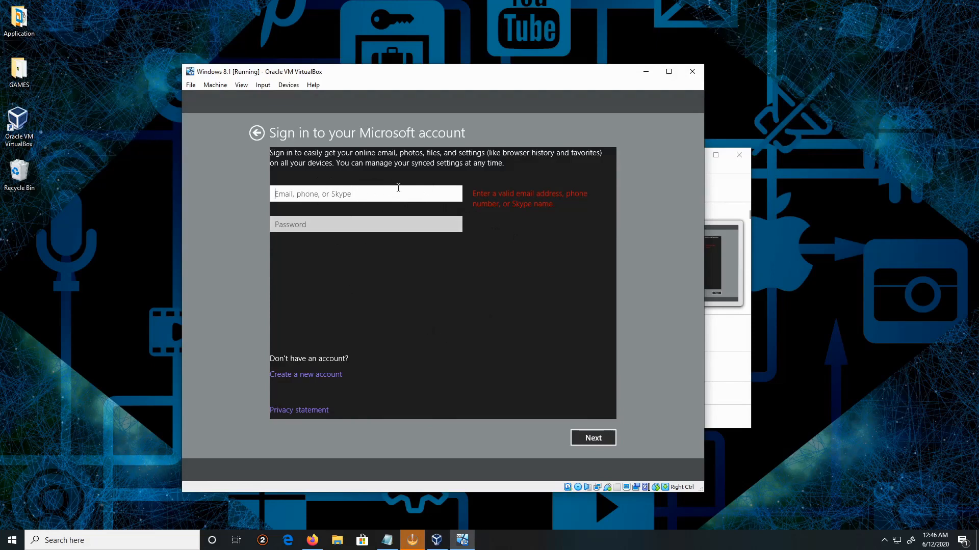
pyautogui.moveTo(316, 385)
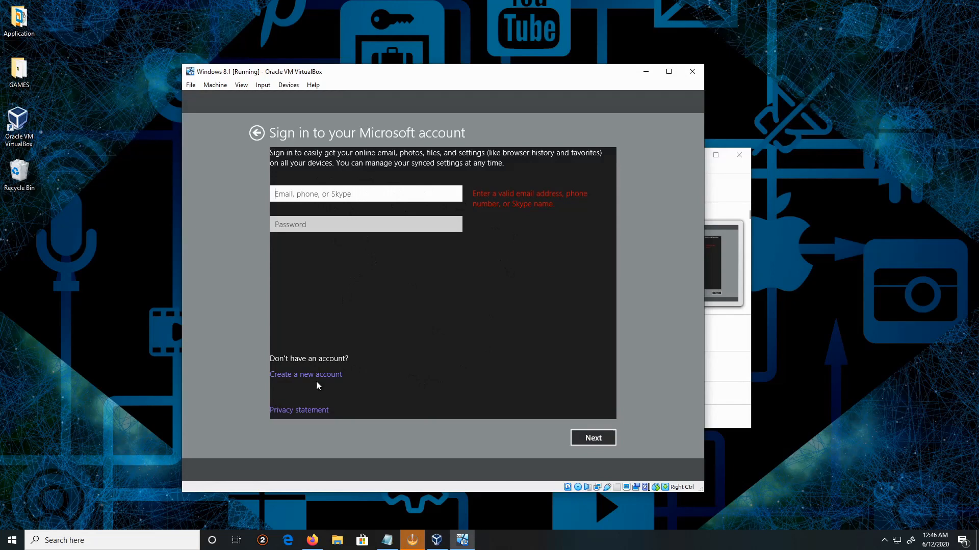
pyautogui.click(304, 374)
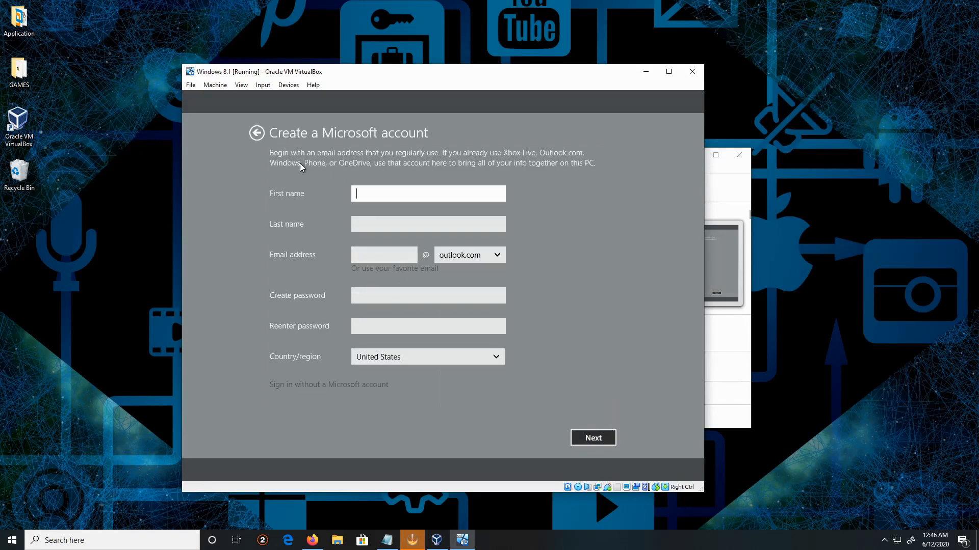
pyautogui.moveTo(307, 389)
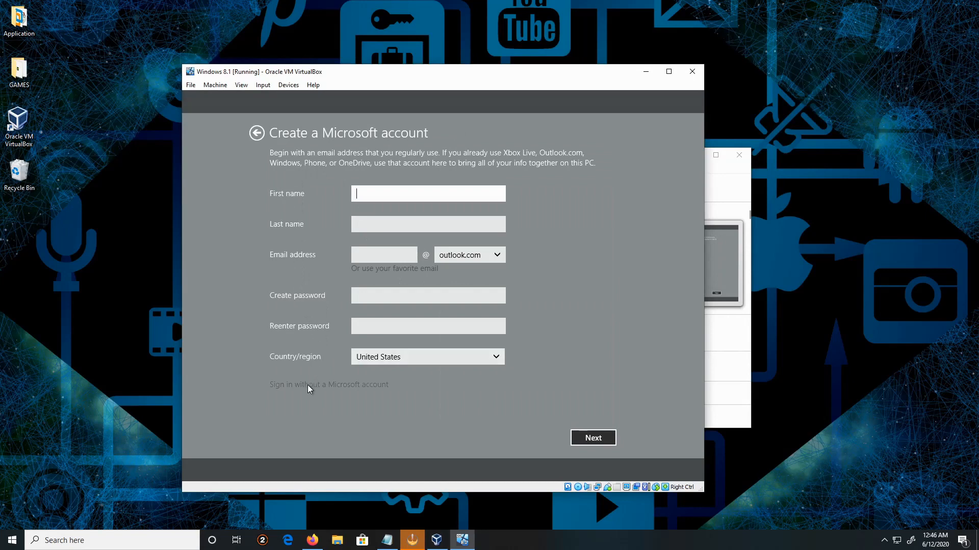
pyautogui.moveTo(367, 394)
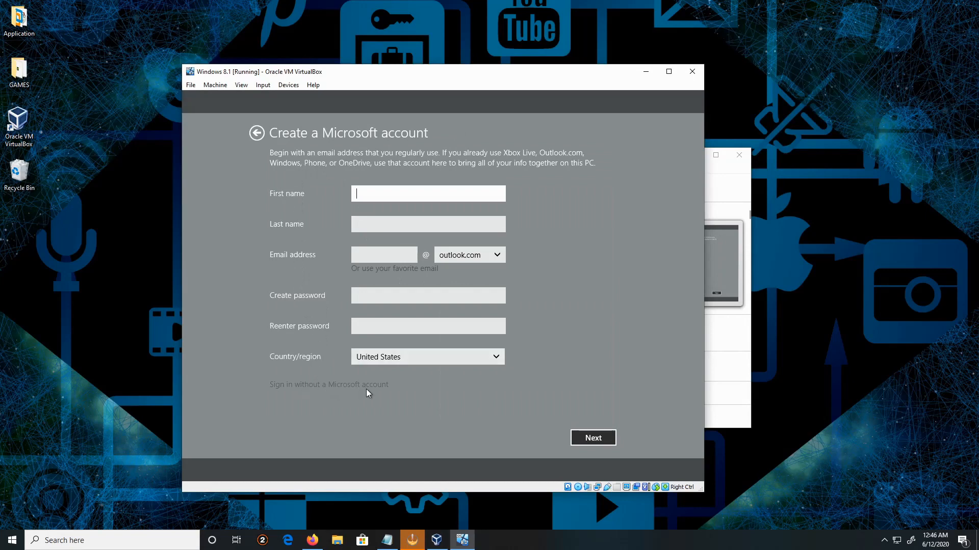
pyautogui.click(329, 384)
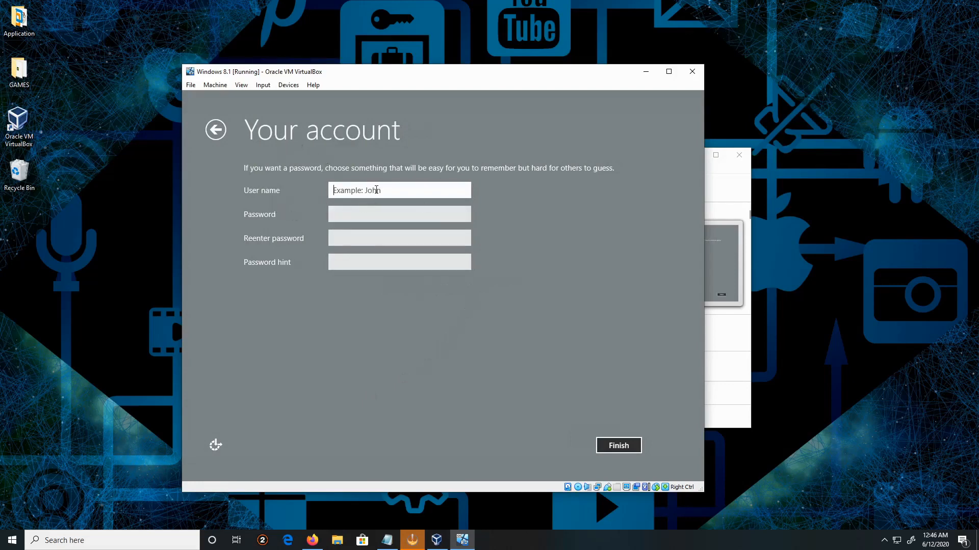
# Step: Enter local user name Ray and the account password
pyautogui.write('R')
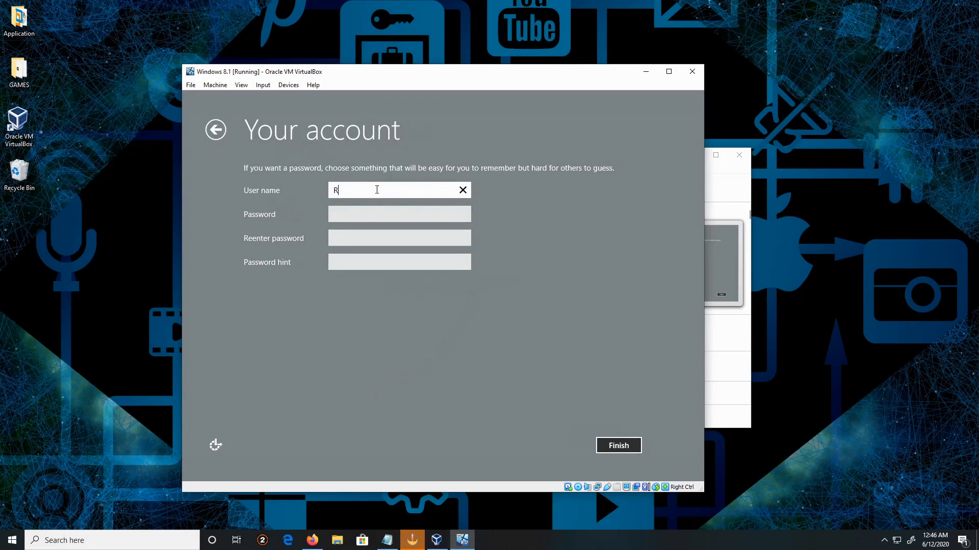
pyautogui.write('ay')
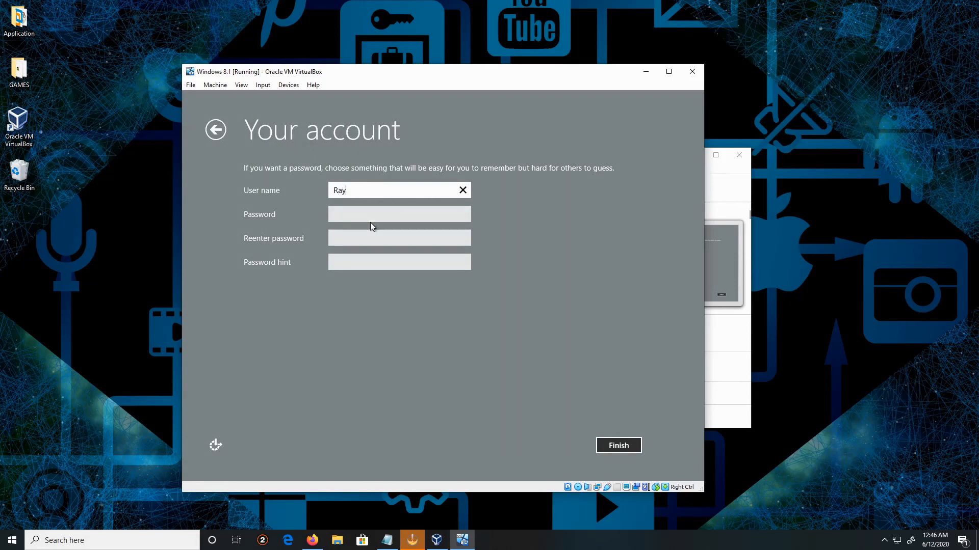
pyautogui.click(398, 214)
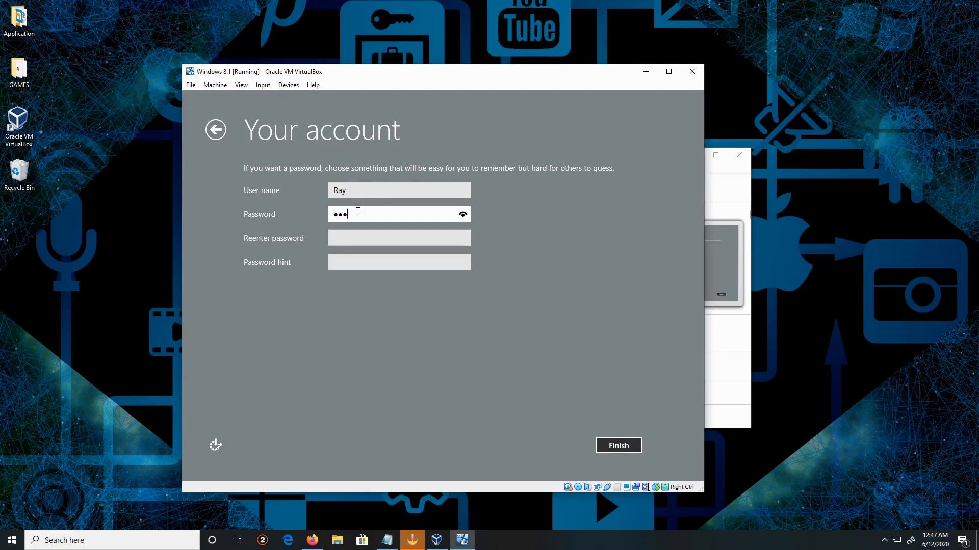
pyautogui.write('••')
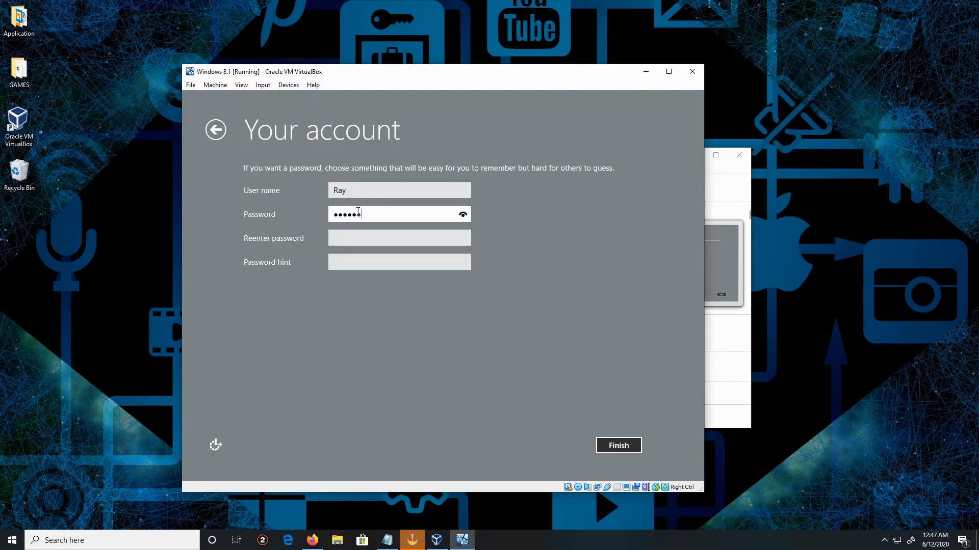
pyautogui.write('•••')
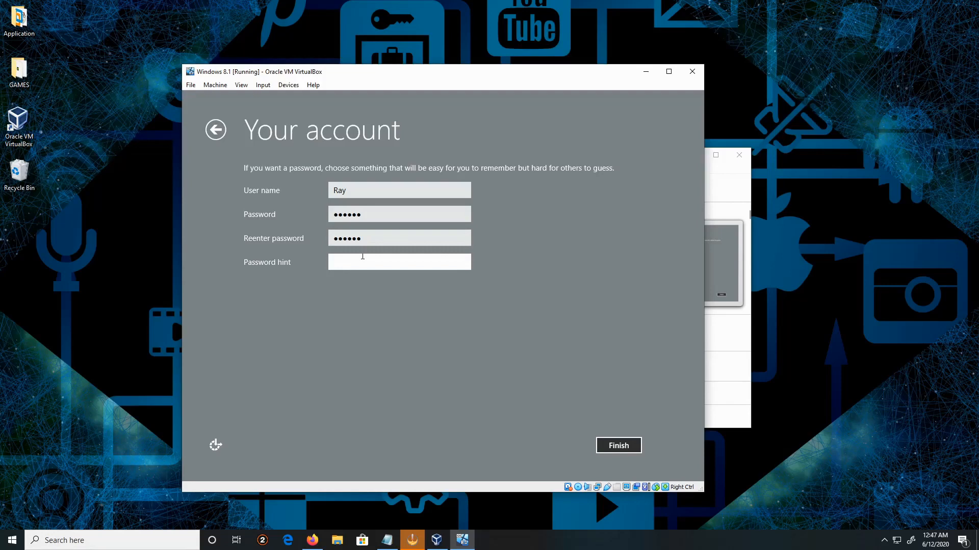
pyautogui.write('abc')
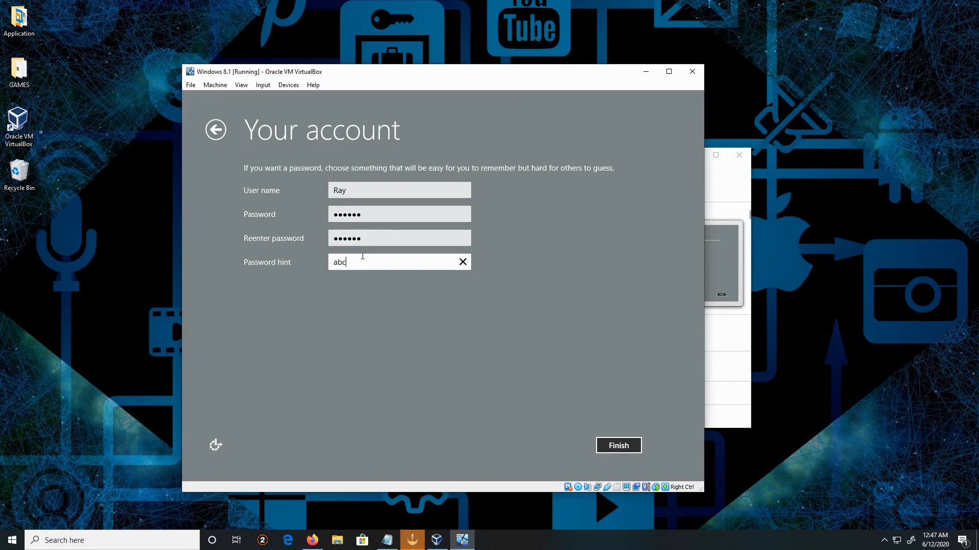
pyautogui.write('onet')
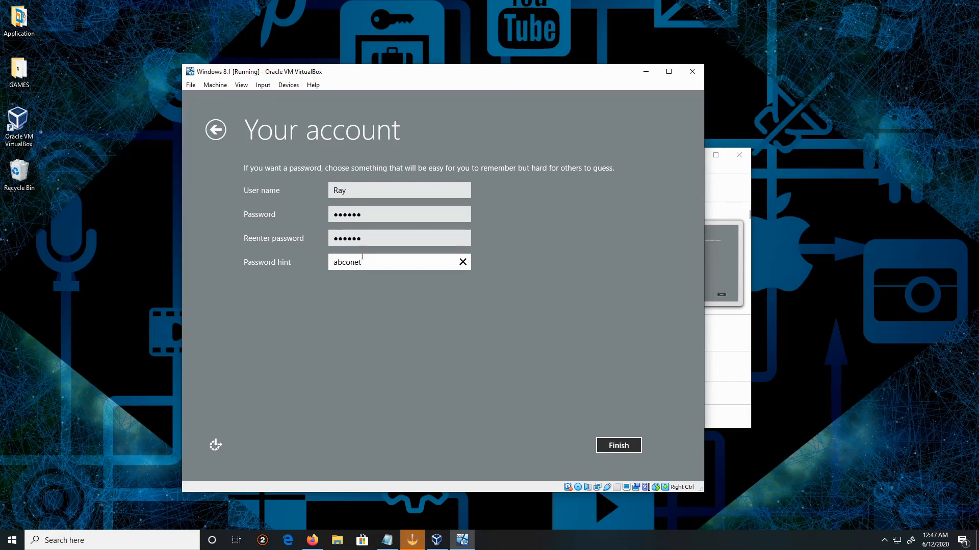
pyautogui.write('wo')
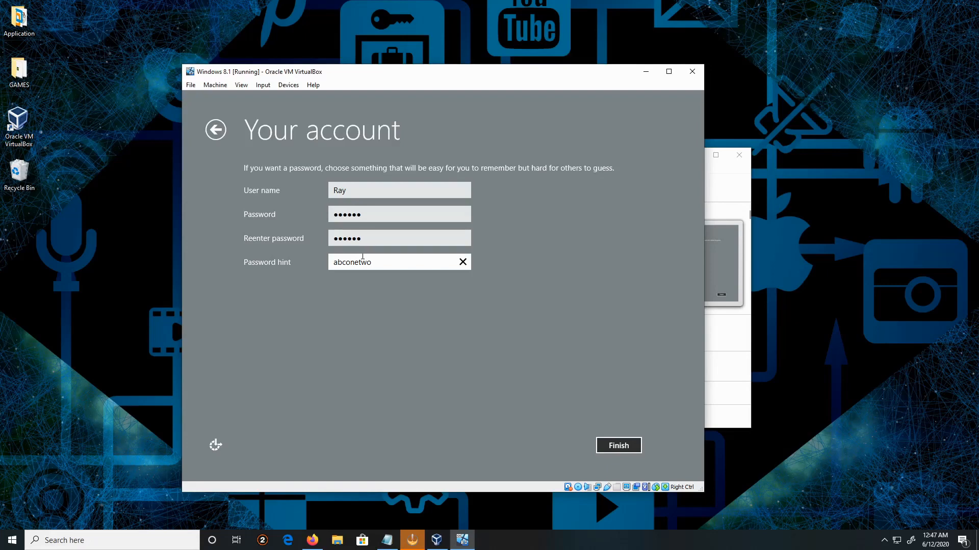
pyautogui.write('three')
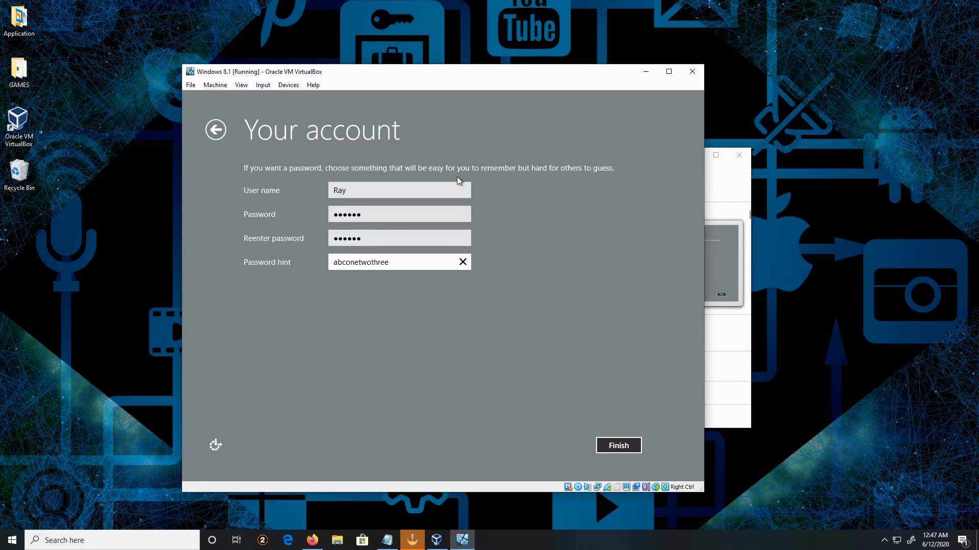
pyautogui.click(617, 445)
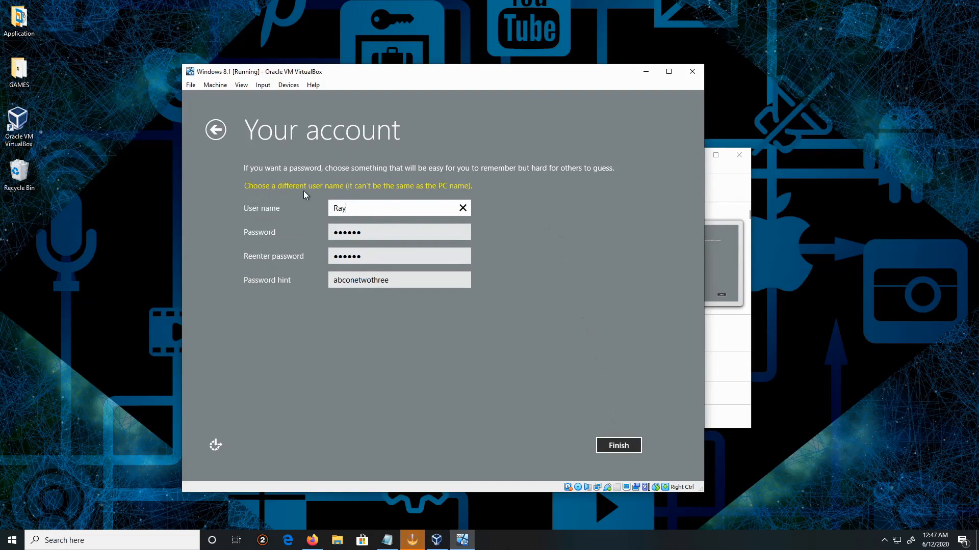
pyautogui.moveTo(373, 210)
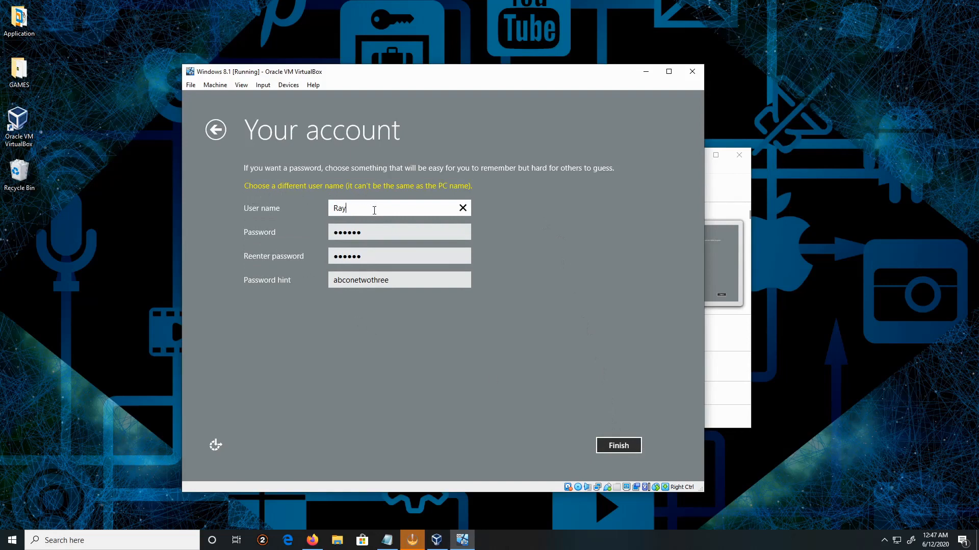
# Step: Complete the user name to 'Raymond' and finish creating the local account
pyautogui.write('mond')
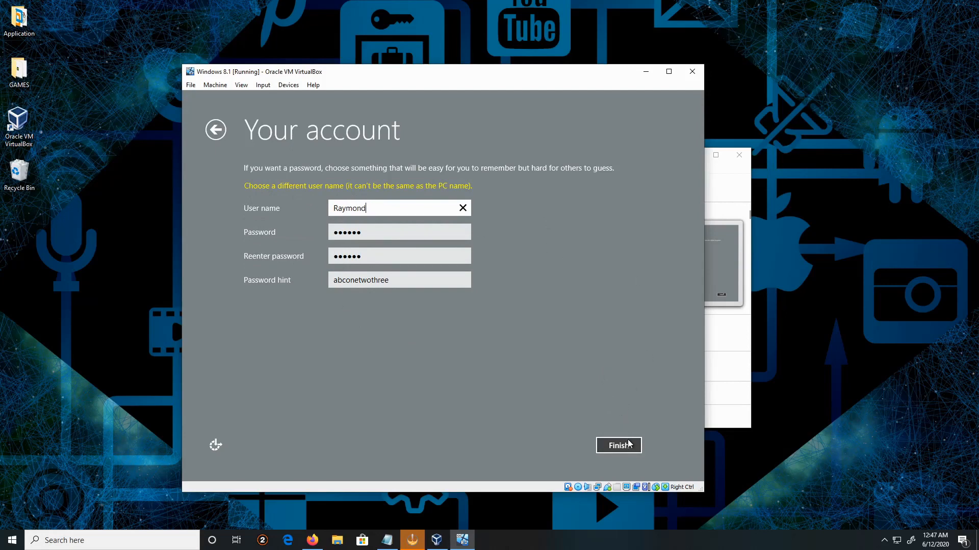
pyautogui.click(618, 446)
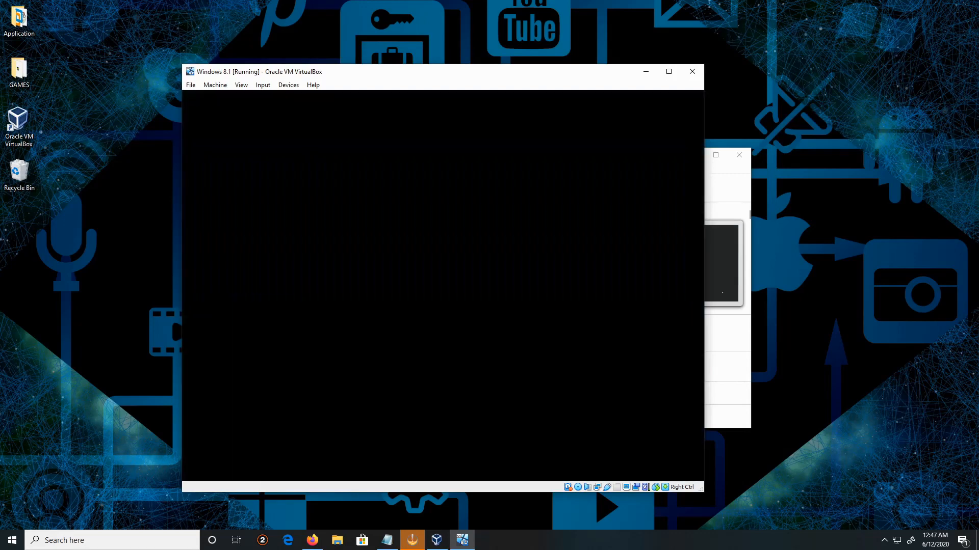
pyautogui.write('Hi')
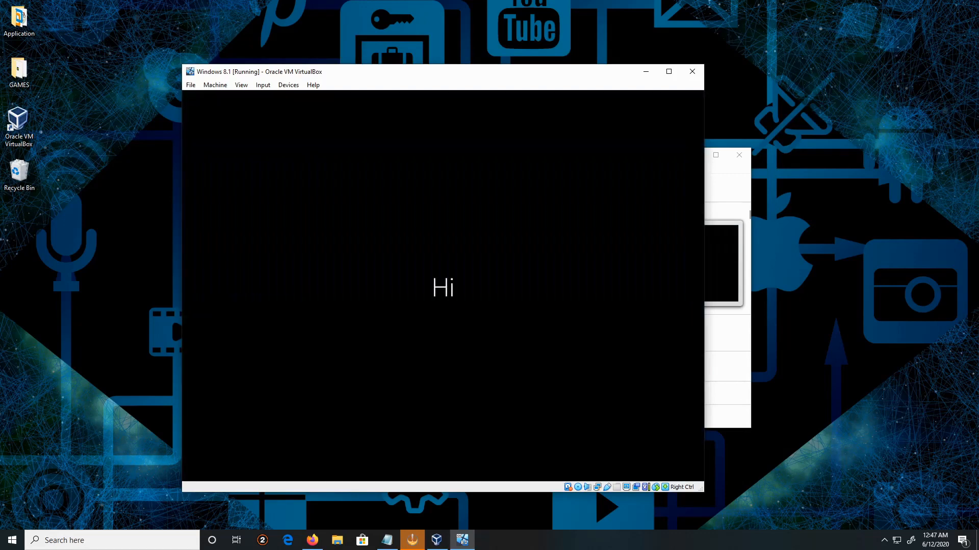